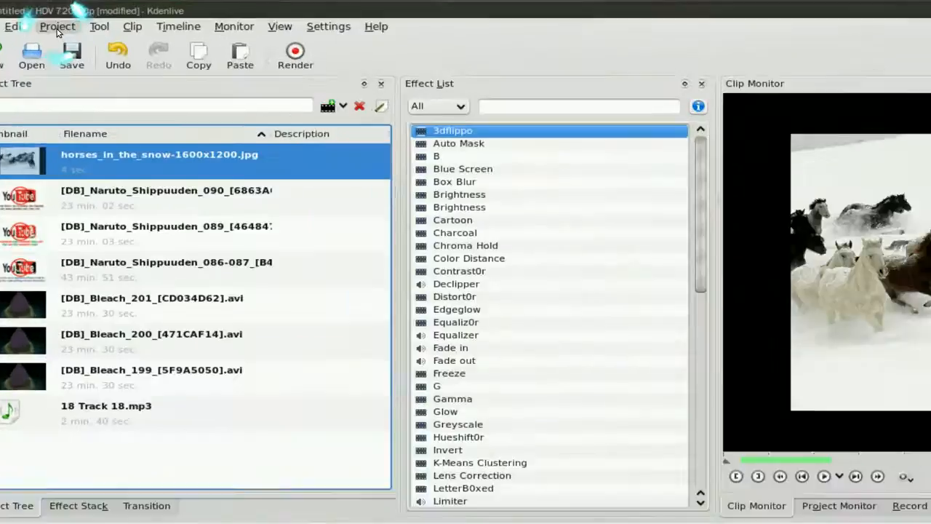
Step: Set the project profile to HDV 720 60p (1280x720, 60000/1001 fps) and confirm
left_click(57, 27)
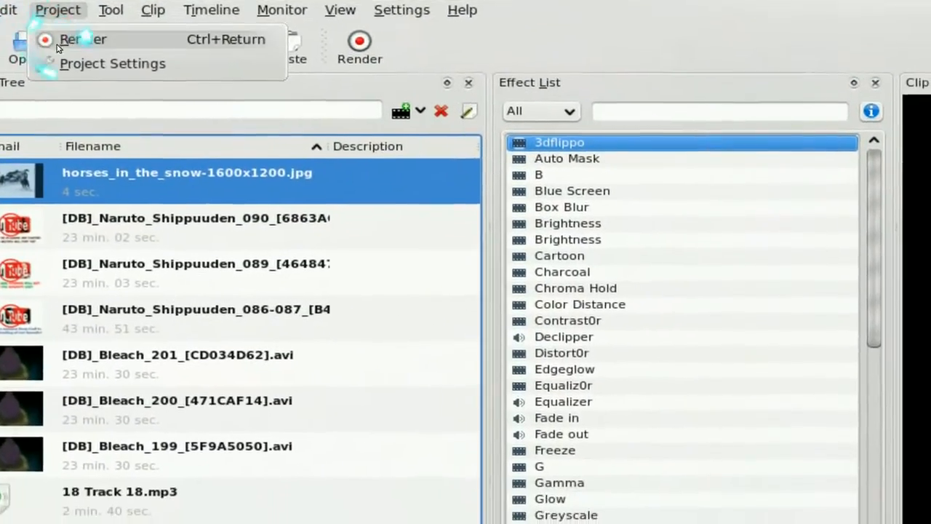
left_click(112, 63)
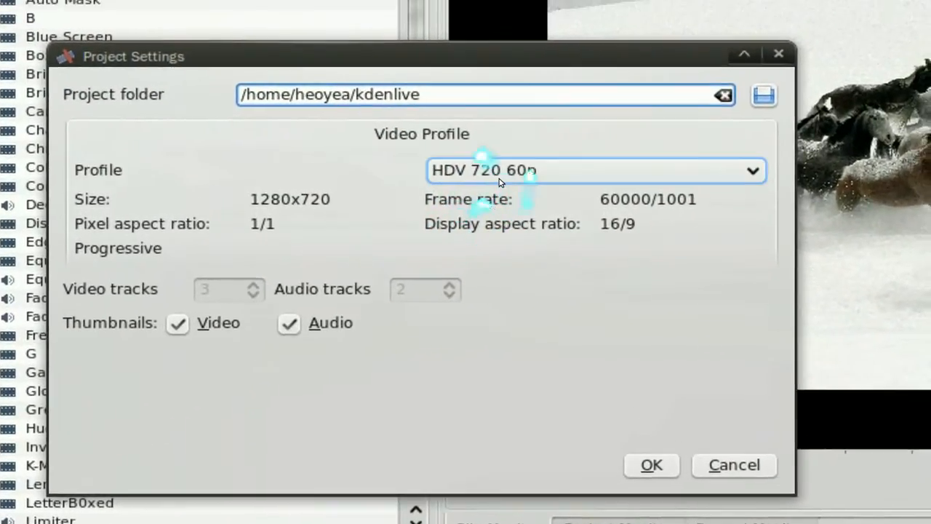
left_click(594, 171)
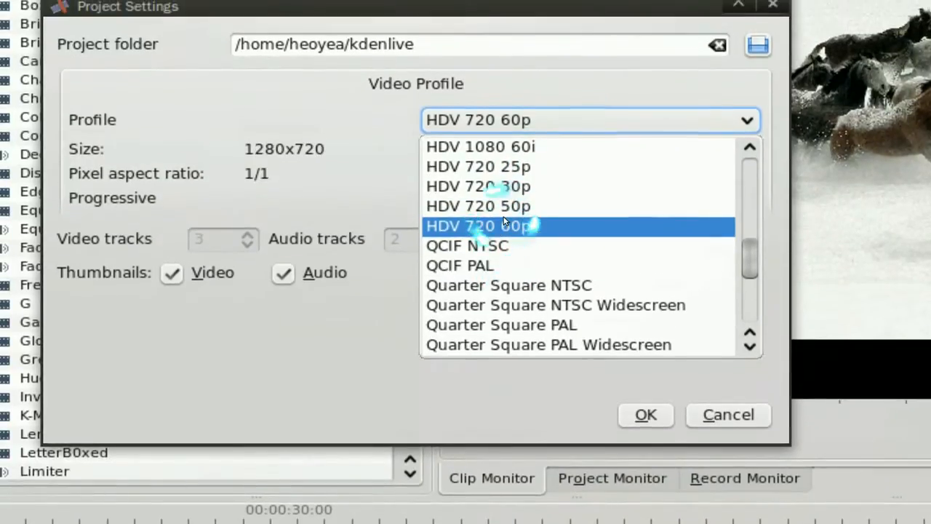
left_click(479, 225)
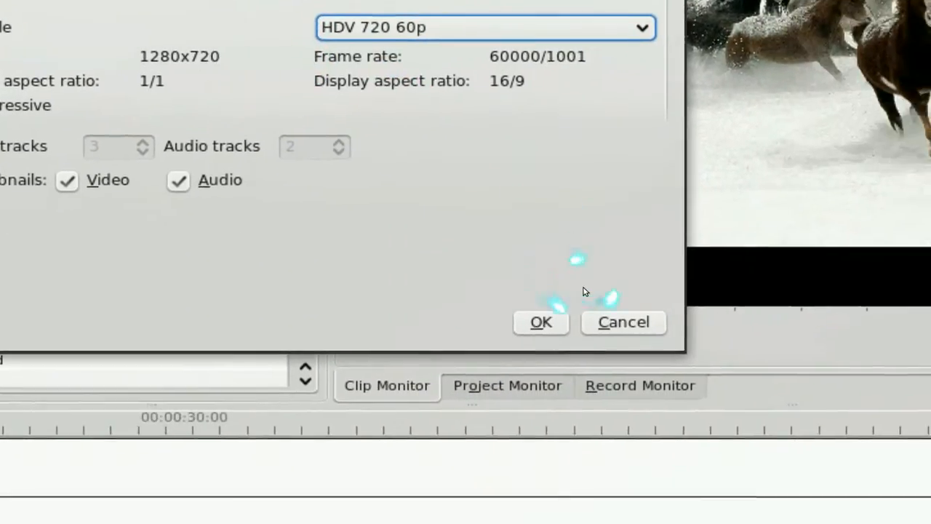
left_click(541, 322)
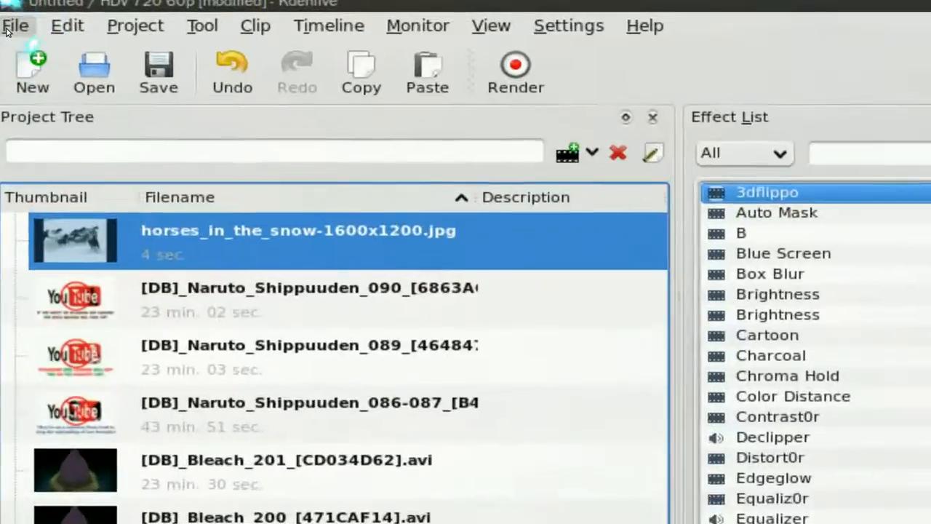
left_click(15, 26)
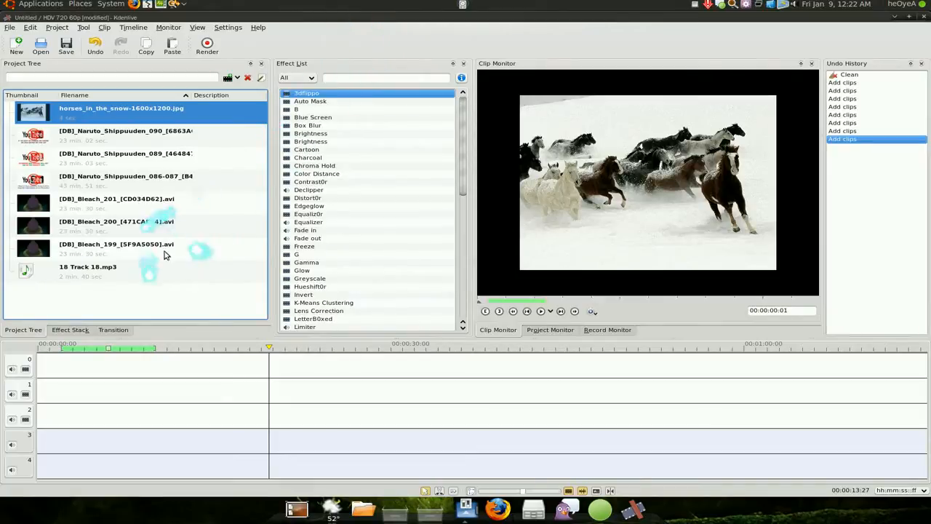
mouse_move(200, 284)
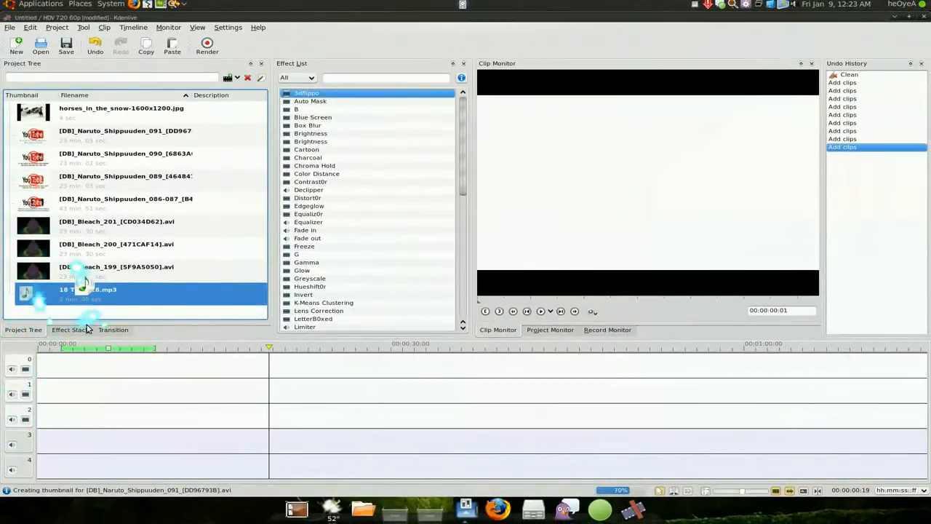
Step: Place 18 Track 18.mp3 on track 3 and the Bleach 200 episode on track 1, selecting the music clip
left_click_drag(87, 290, 146, 440)
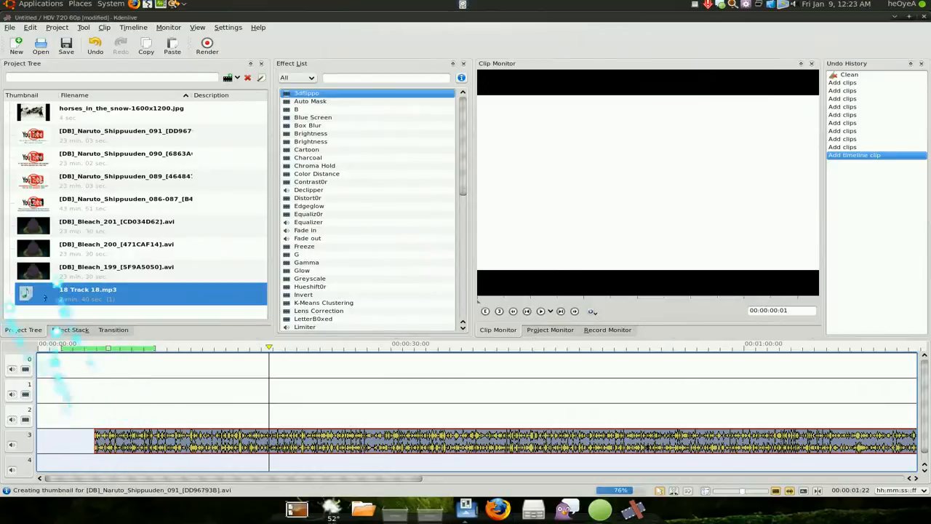
left_click(116, 243)
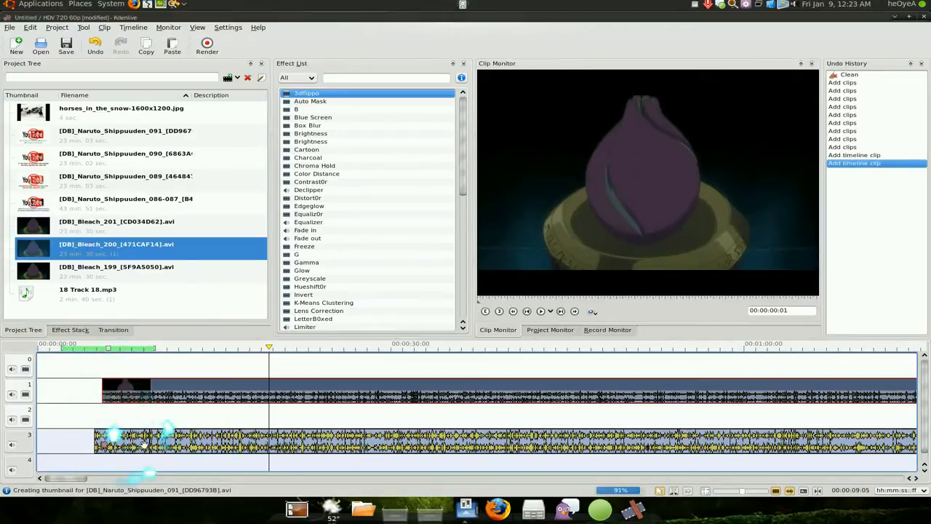
left_click(69, 330)
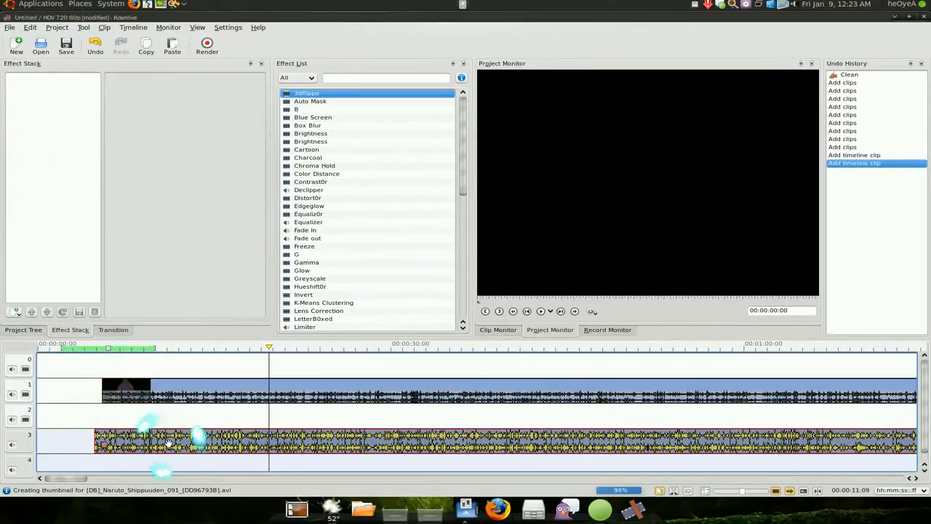
Step: Delete the music clip from the timeline and bring up the timeline editing commands for the razor cut
key("Delete")
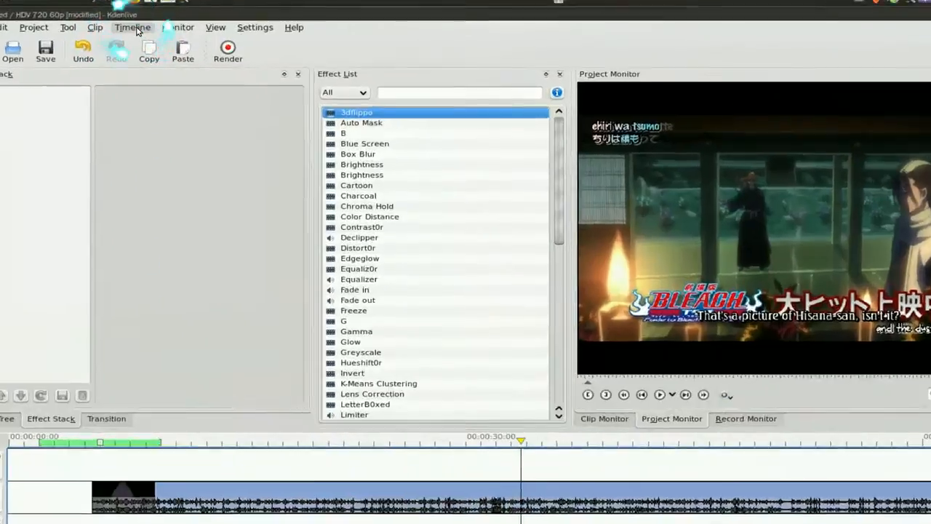
left_click(132, 27)
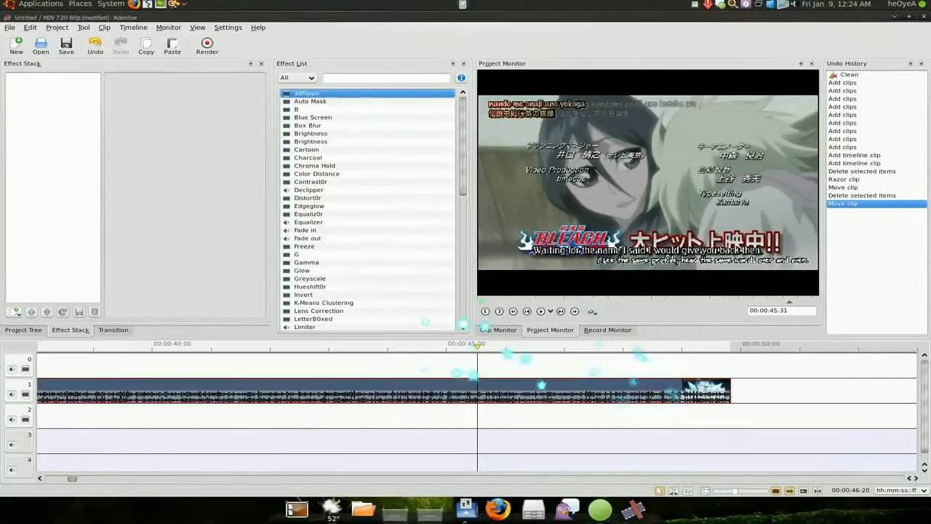
Step: Roll the edit history back to the first 'Delete selected items' entry so the Bleach episode is uncut
left_click(24, 330)
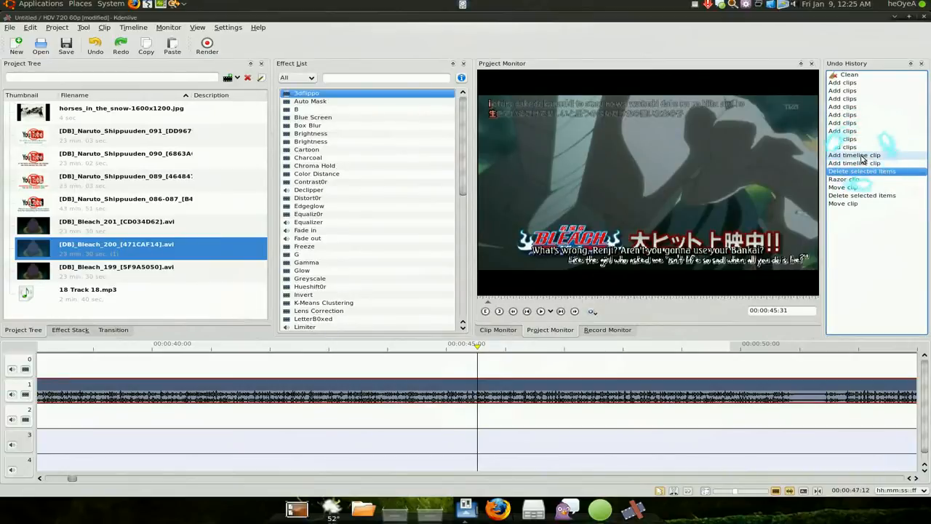
left_click(861, 171)
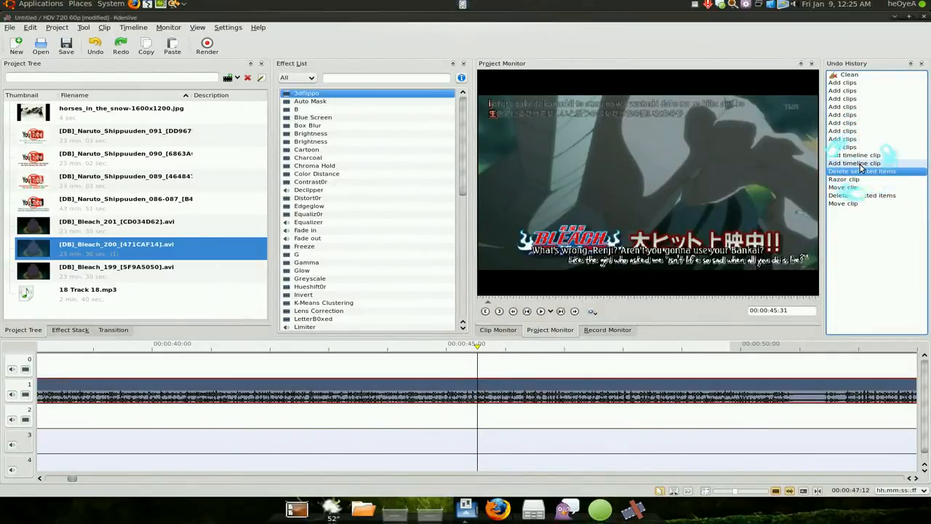